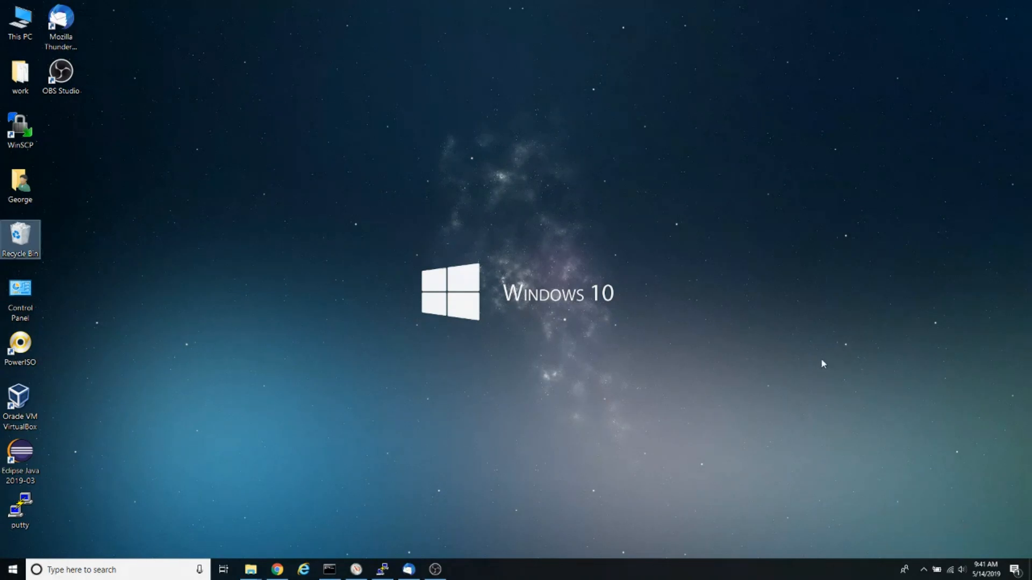
mouse_move(515, 352)
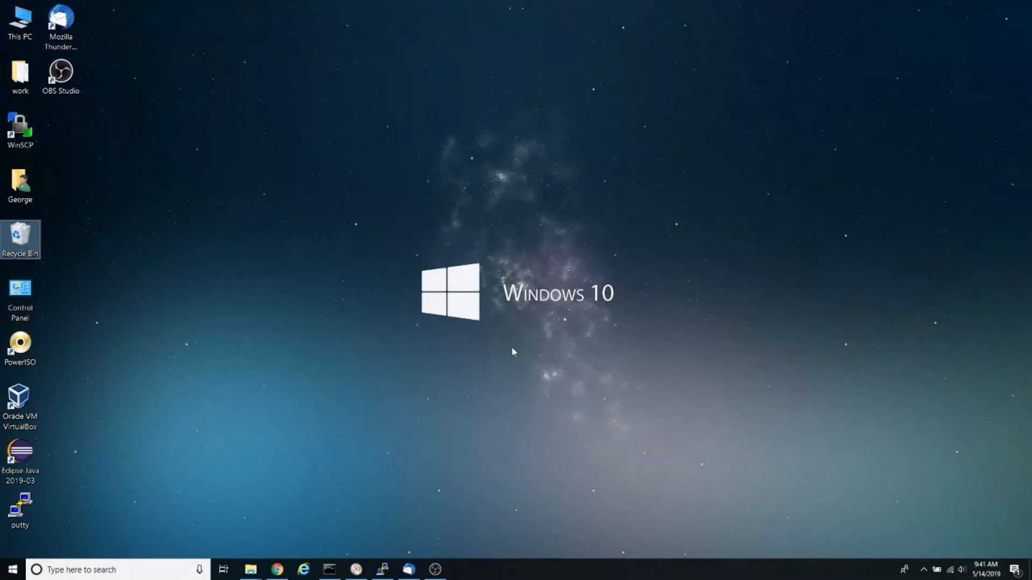
mouse_move(415, 394)
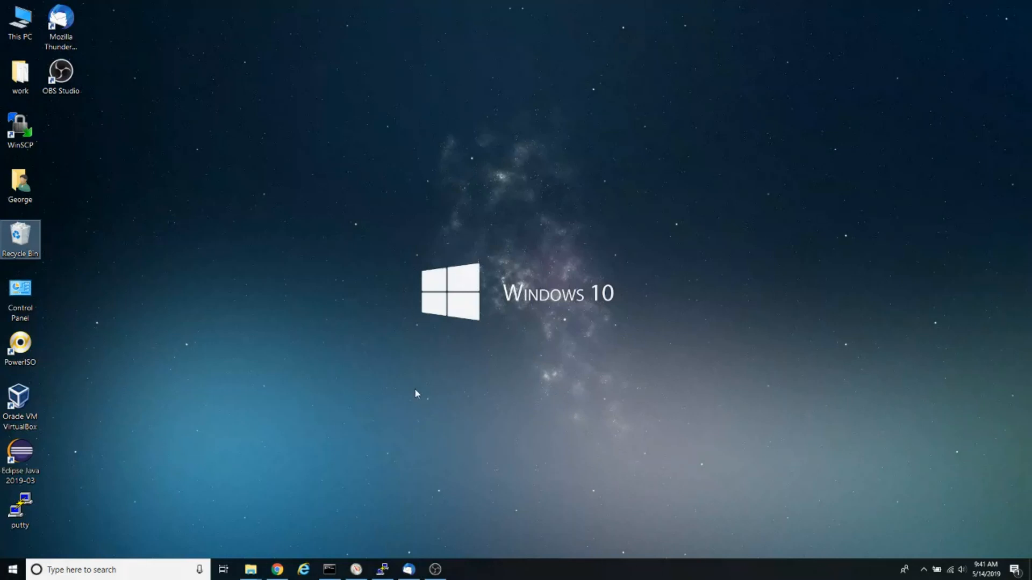
mouse_move(406, 398)
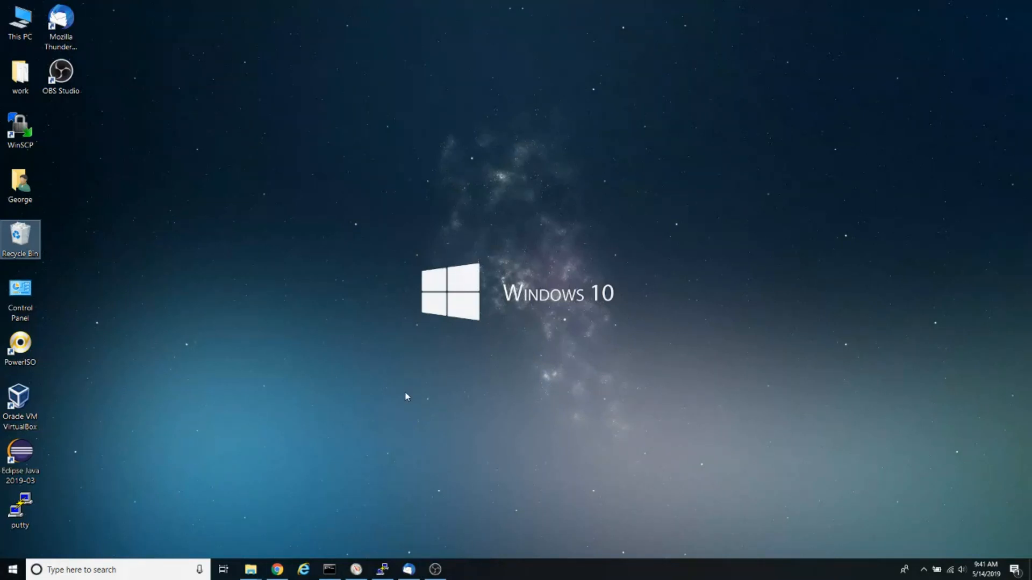
mouse_move(112, 539)
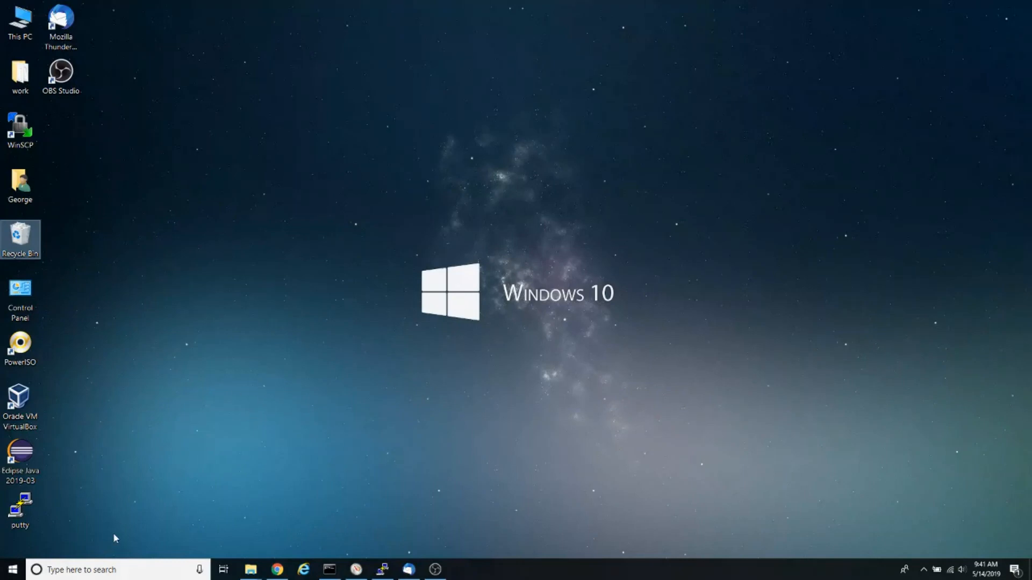
mouse_move(291, 561)
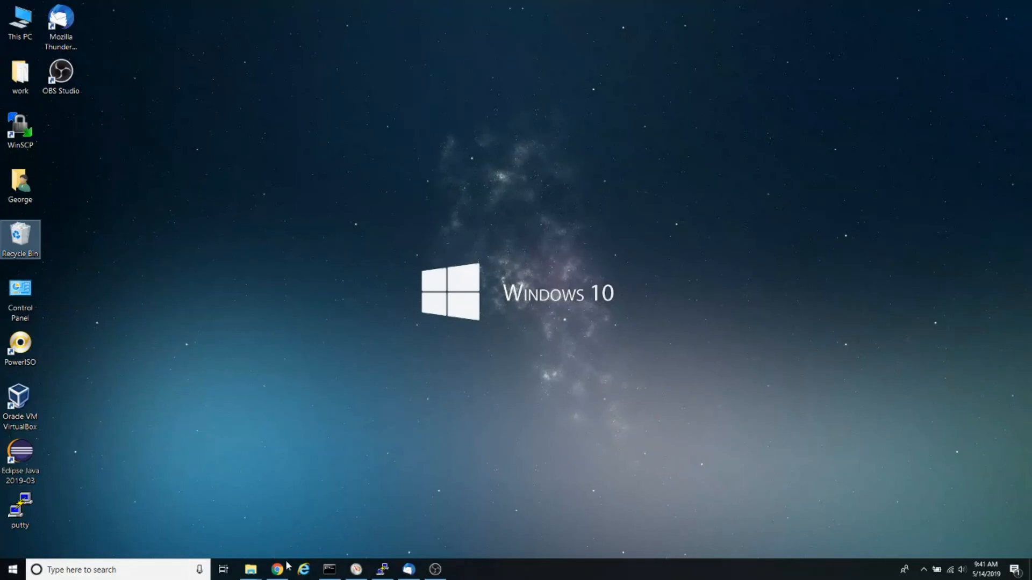
Search Windows for "sound" to find Sound settings.
left_click(272, 569)
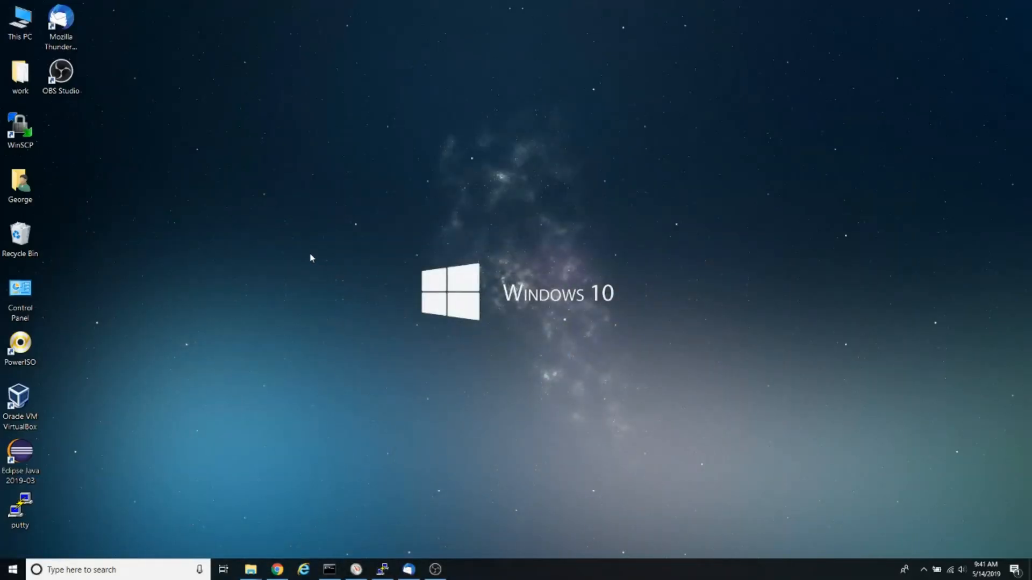
mouse_move(382, 298)
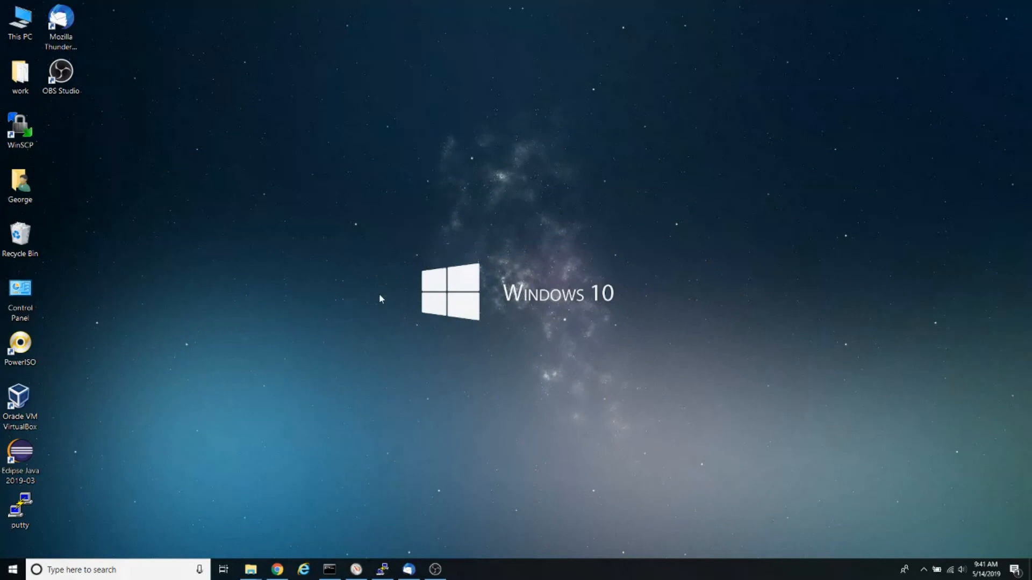
mouse_move(88, 546)
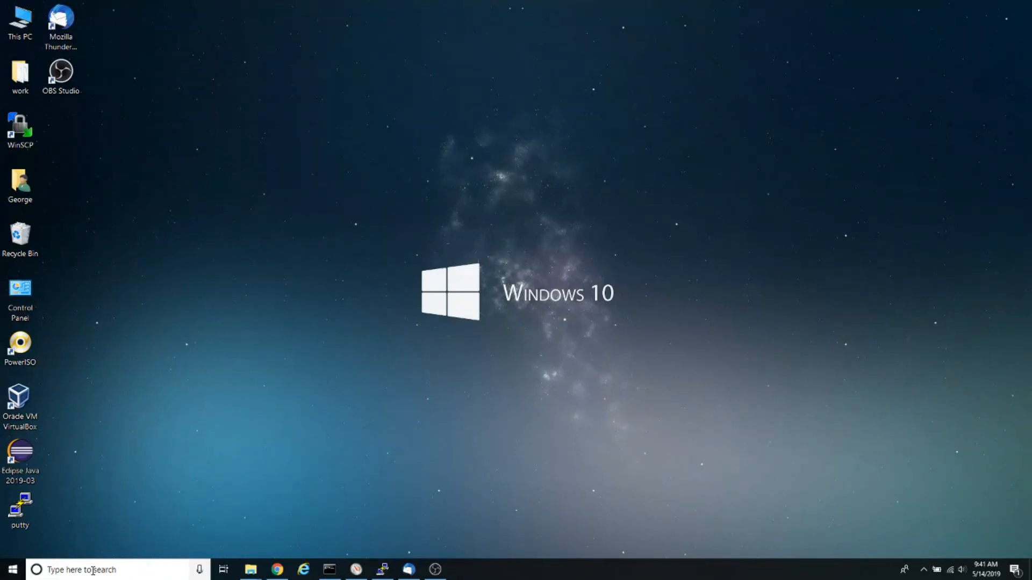
left_click(94, 570)
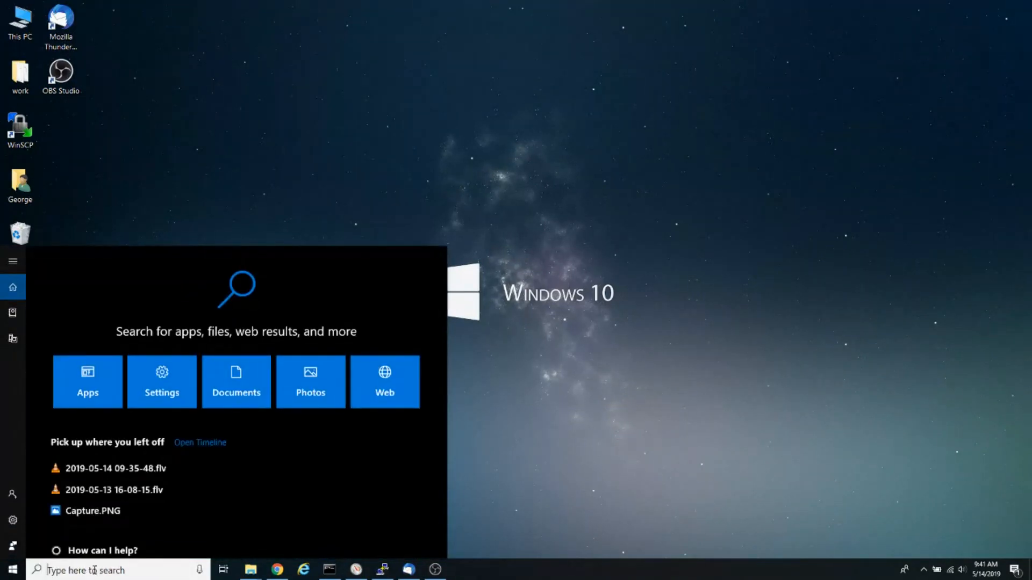
type("sound")
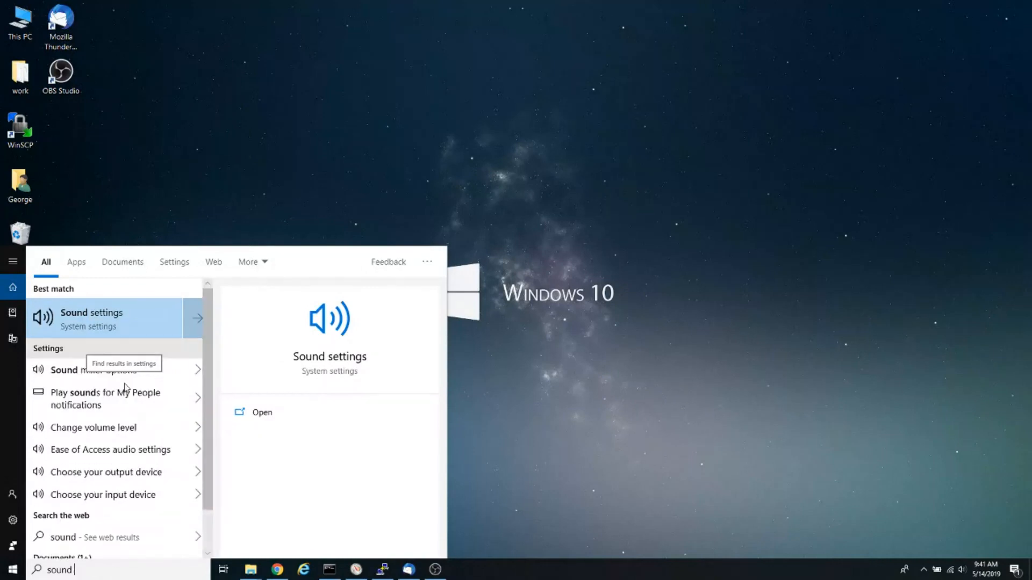
mouse_move(332, 365)
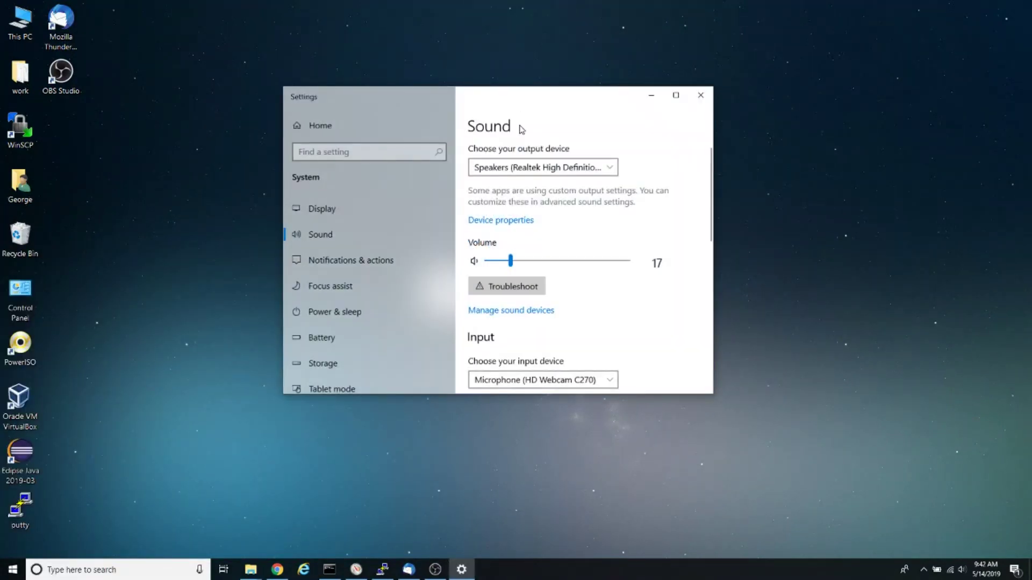
Enlarge the Sound window, switch output to S2318HN/NX, then back to Realtek Speakers.
left_click_drag(496, 96, 395, 107)
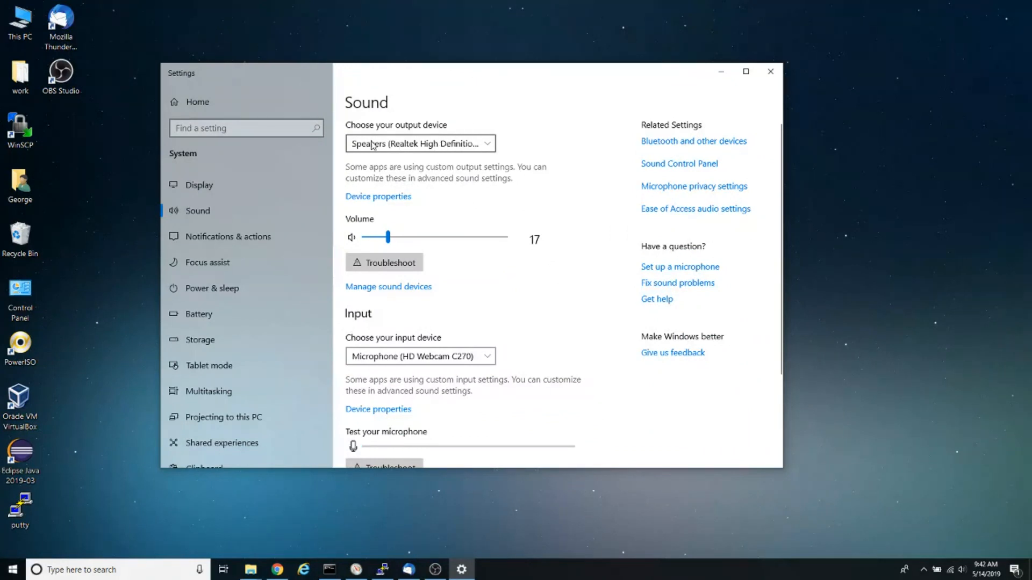
left_click(420, 143)
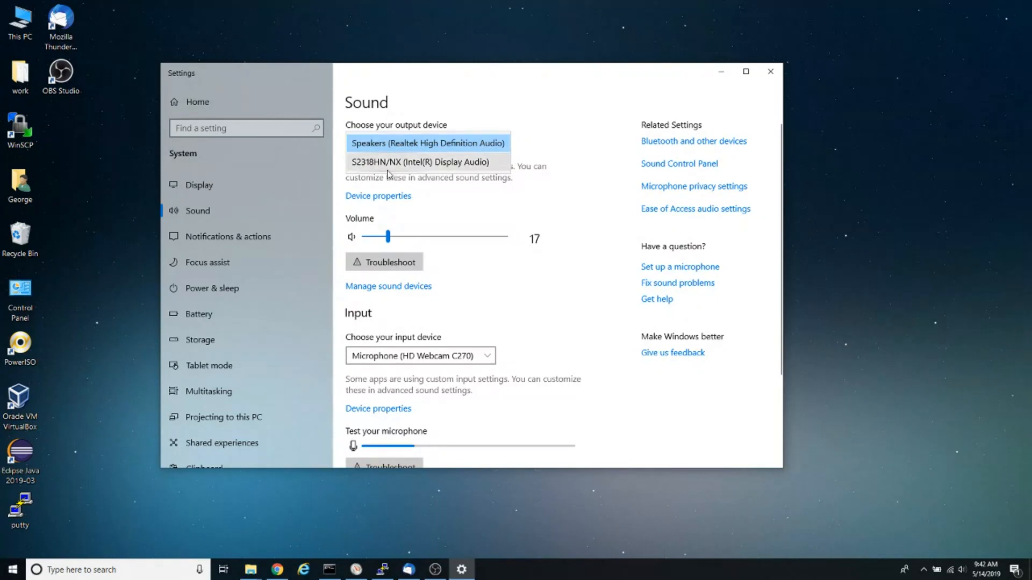
left_click(419, 161)
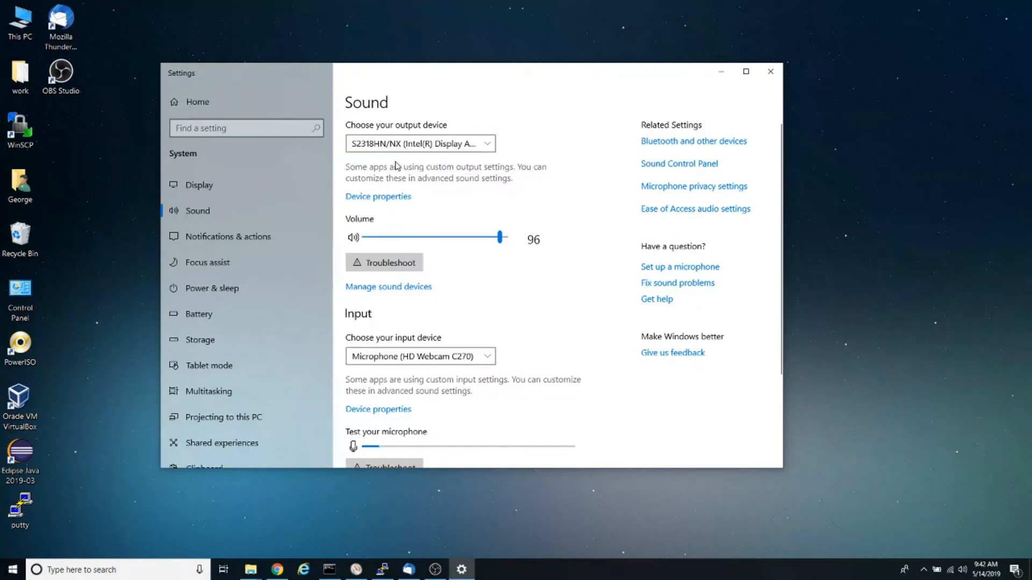
left_click(420, 143)
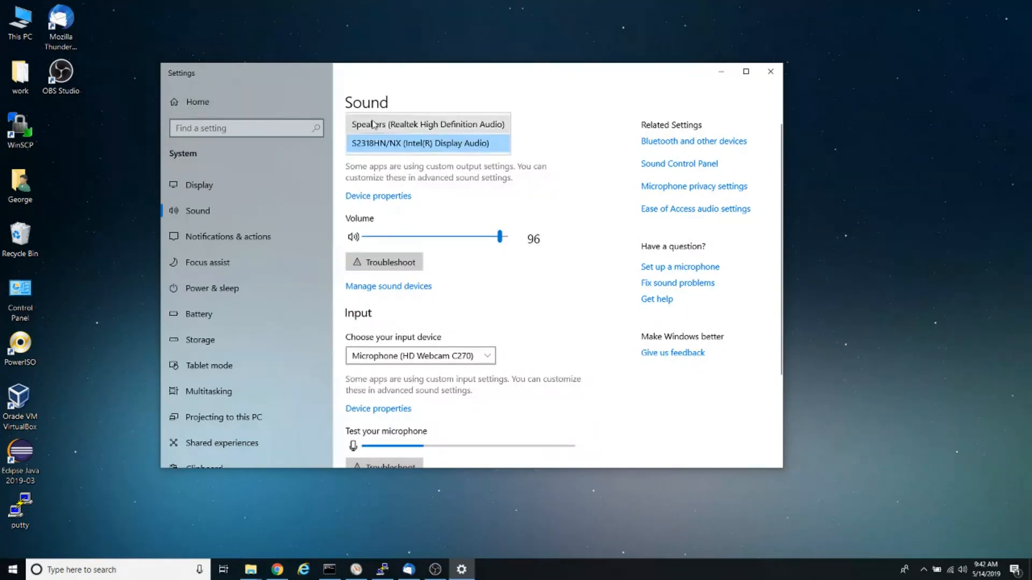
left_click(427, 124)
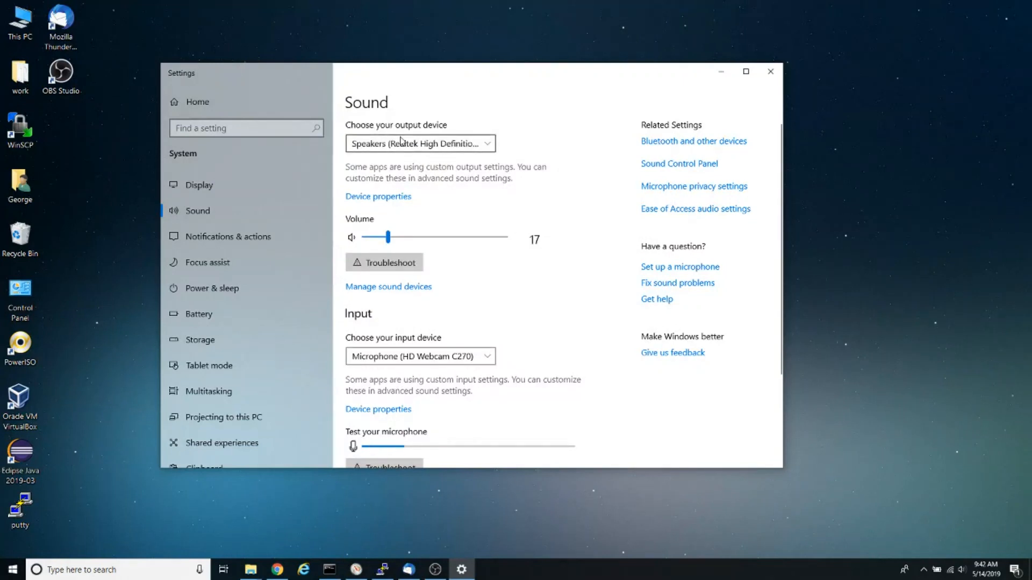
mouse_move(396, 165)
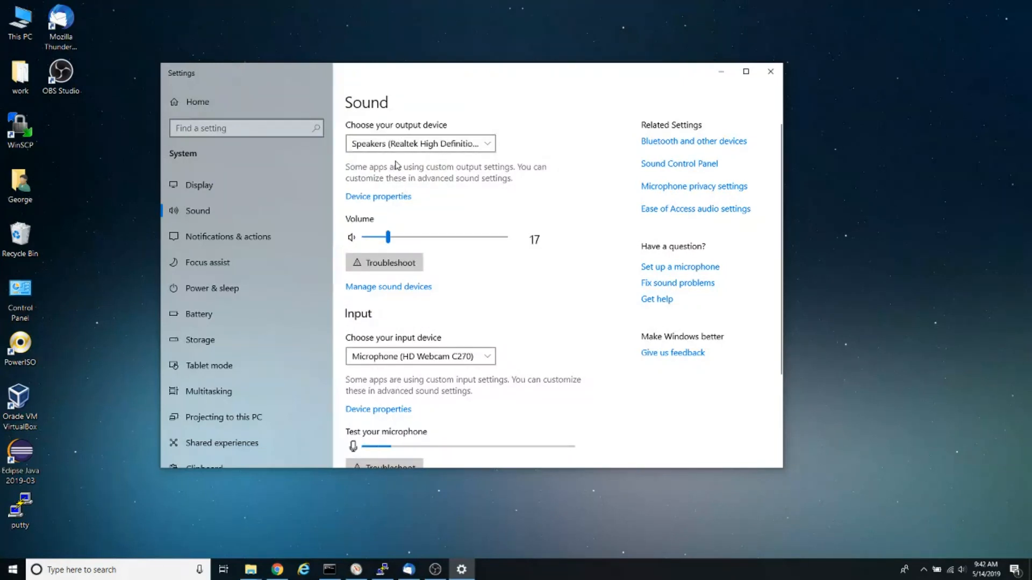
mouse_move(571, 205)
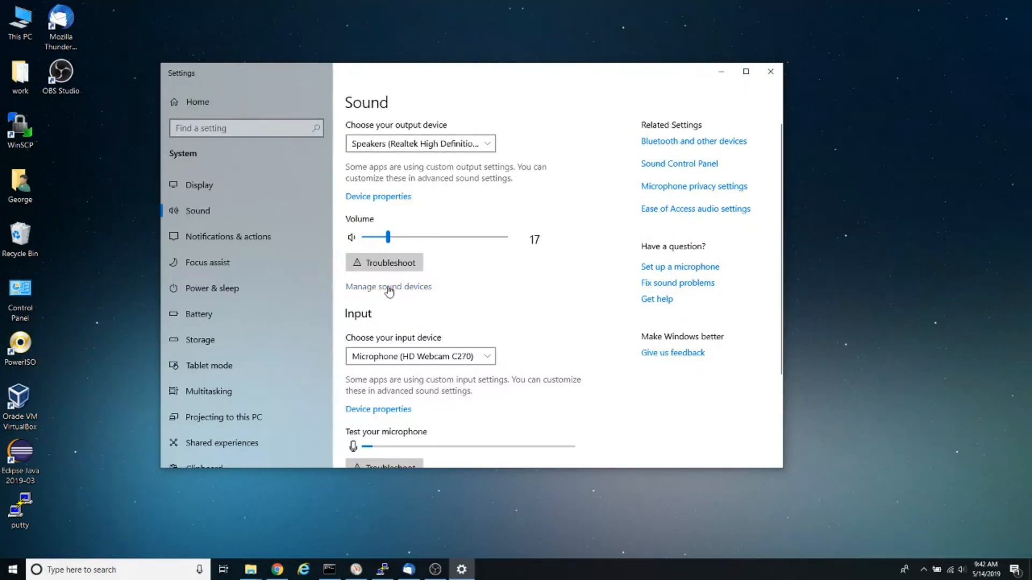
left_click(388, 286)
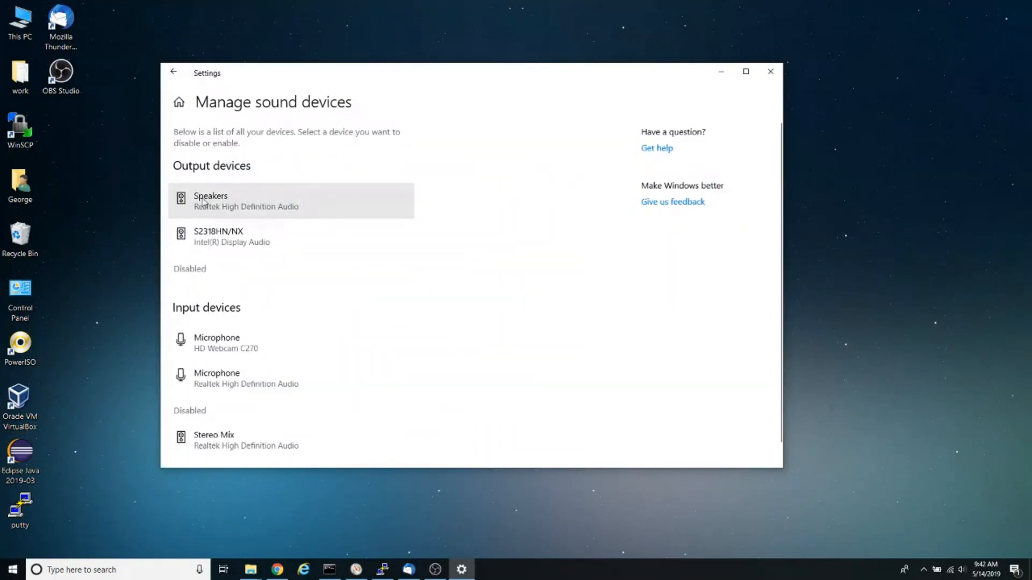
left_click(210, 200)
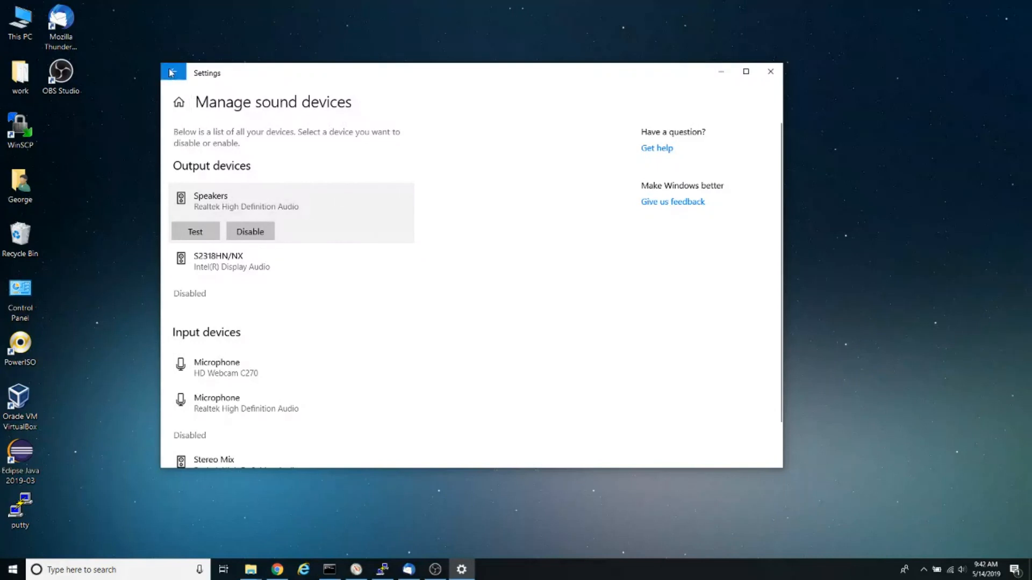
left_click(171, 73)
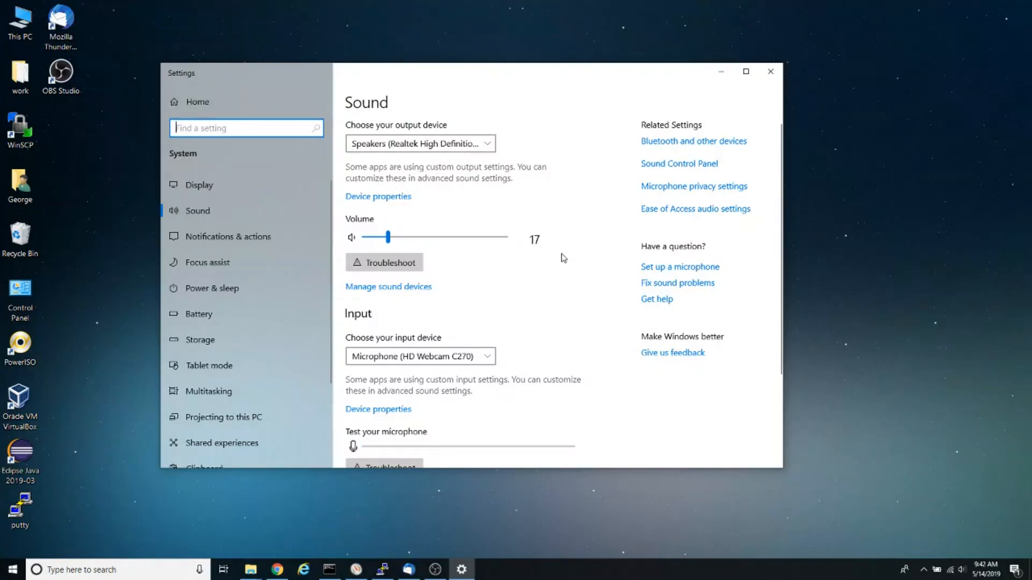
mouse_move(573, 259)
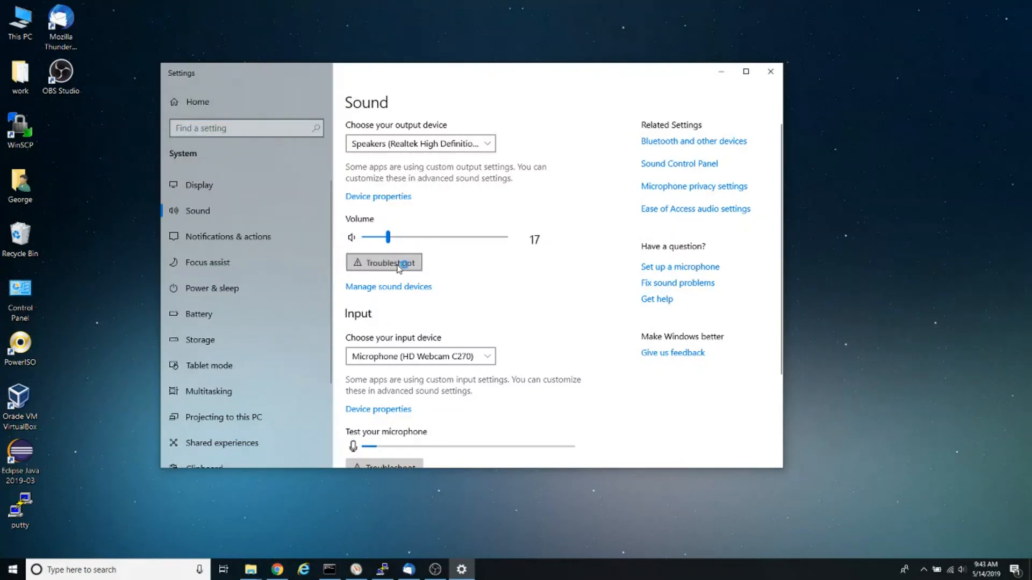
left_click(389, 262)
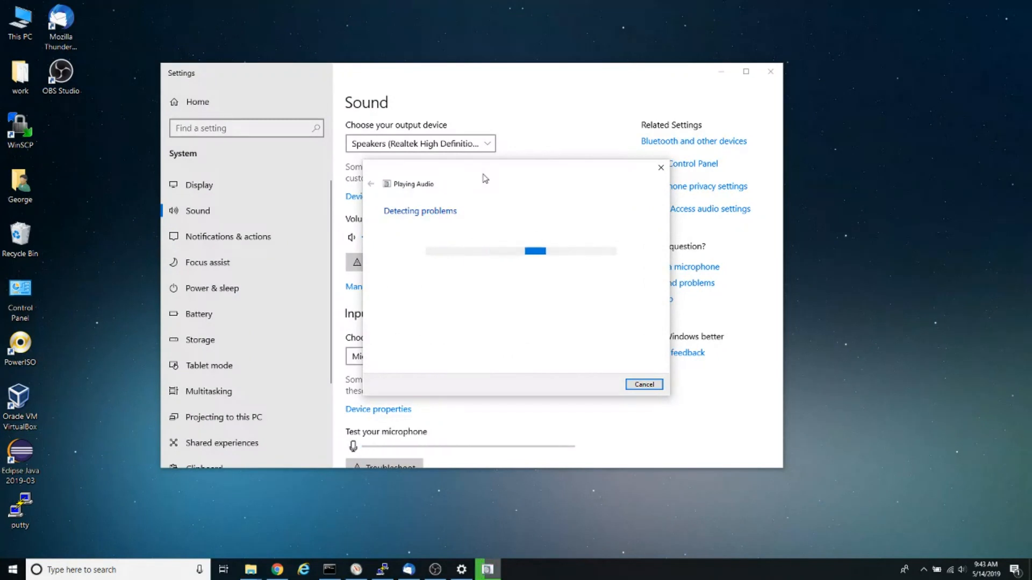
mouse_move(844, 497)
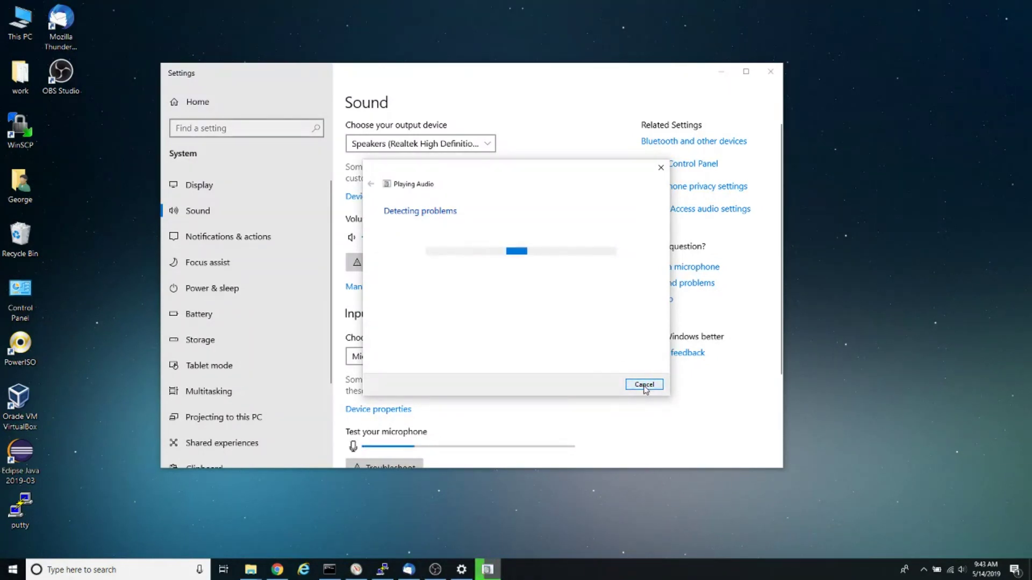
left_click(644, 385)
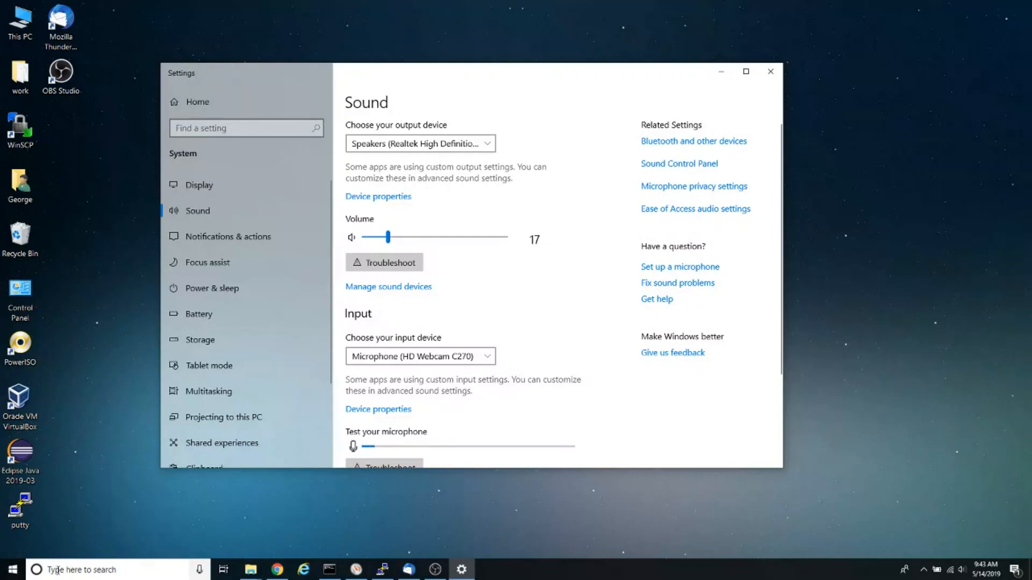
Search for Device Manager from the taskbar and open it.
left_click(97, 570)
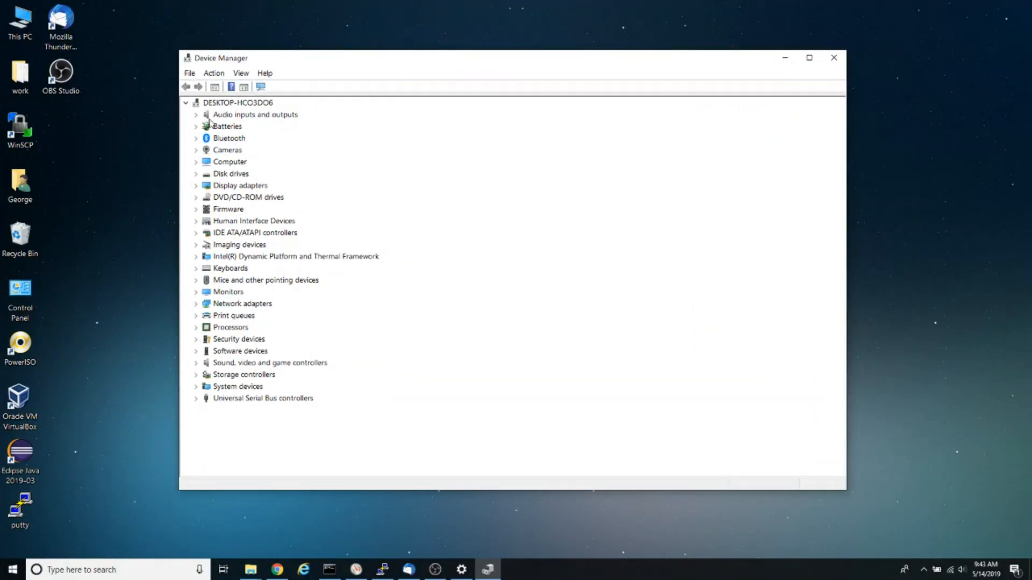
Expand Audio inputs and outputs, select Realtek speakers, and scan for hardware changes.
left_click(255, 115)
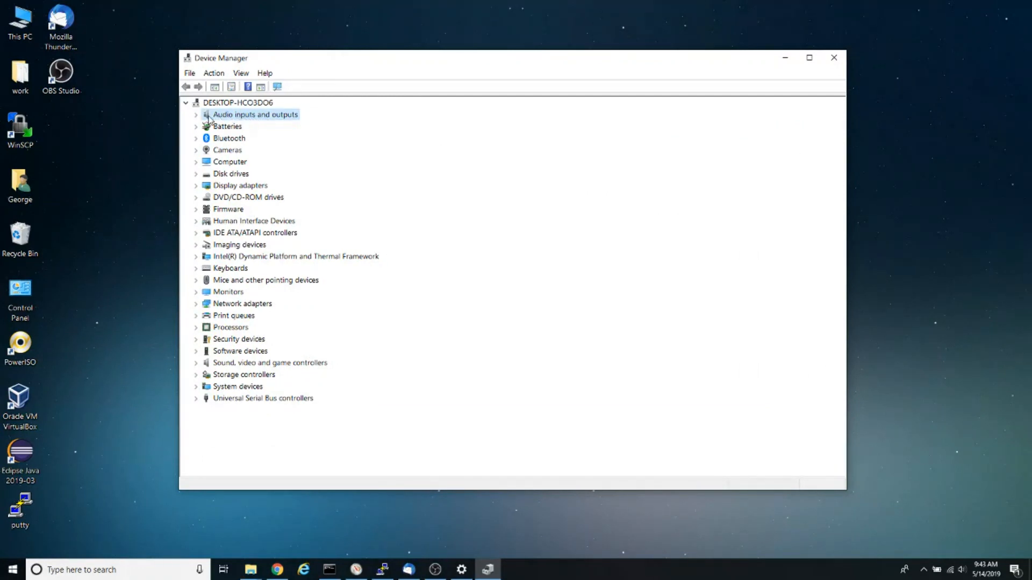
left_click(196, 114)
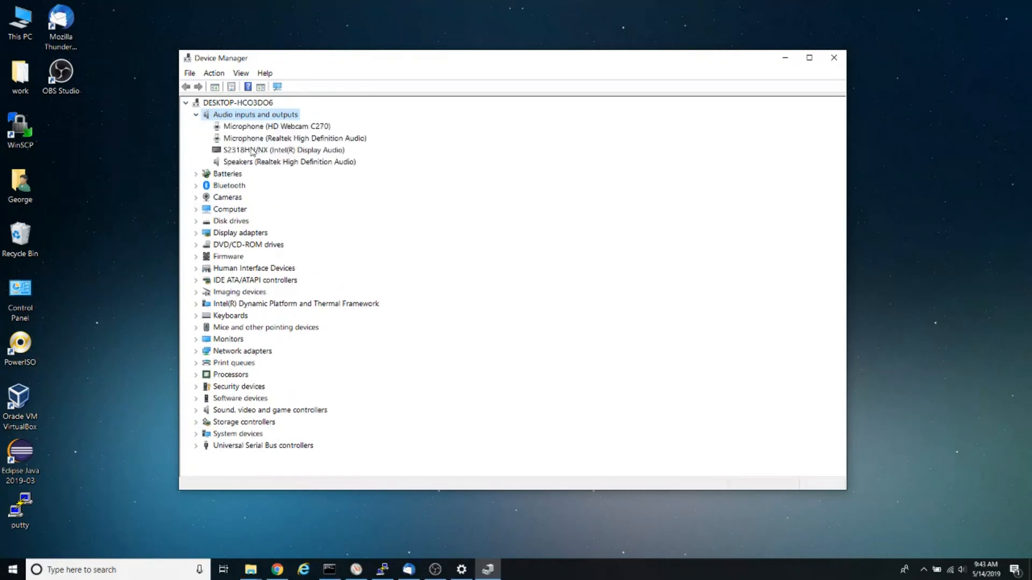
left_click(274, 150)
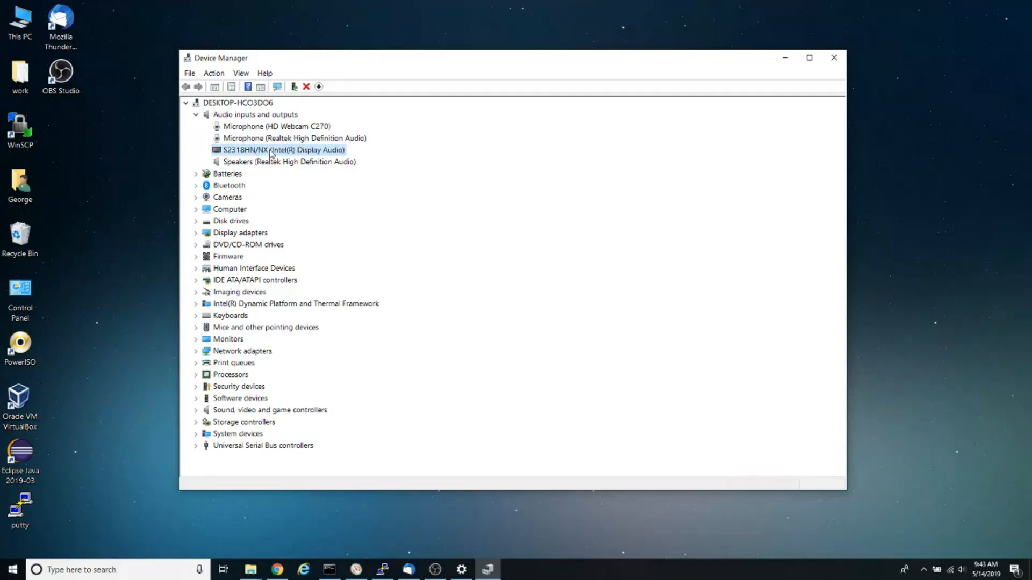
left_click(290, 162)
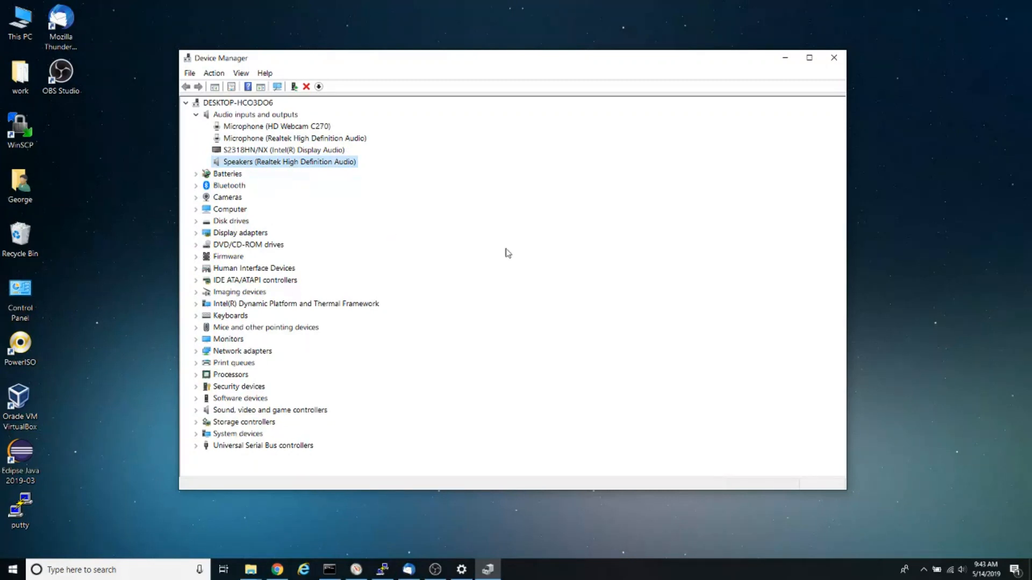
mouse_move(272, 172)
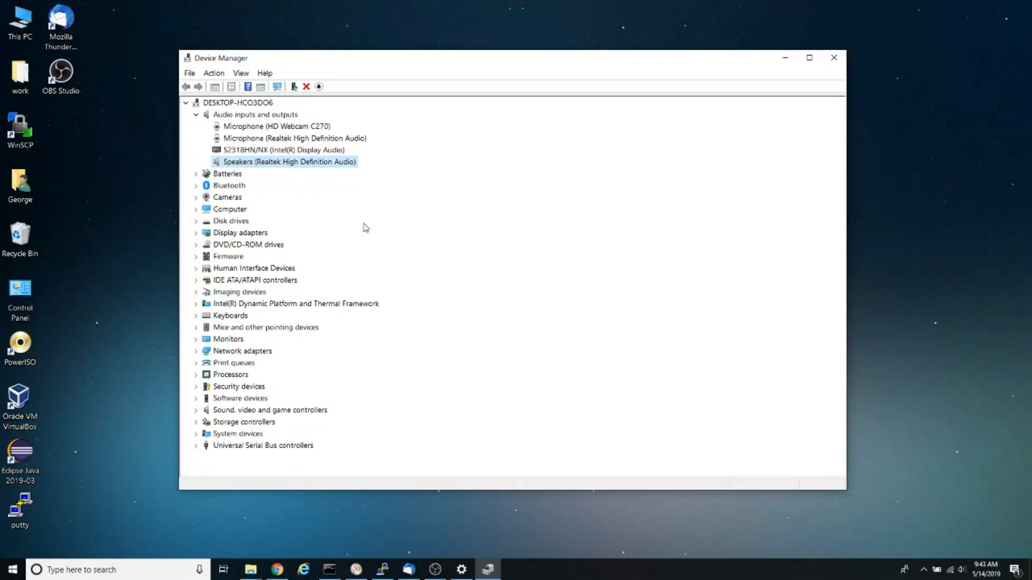
mouse_move(277, 86)
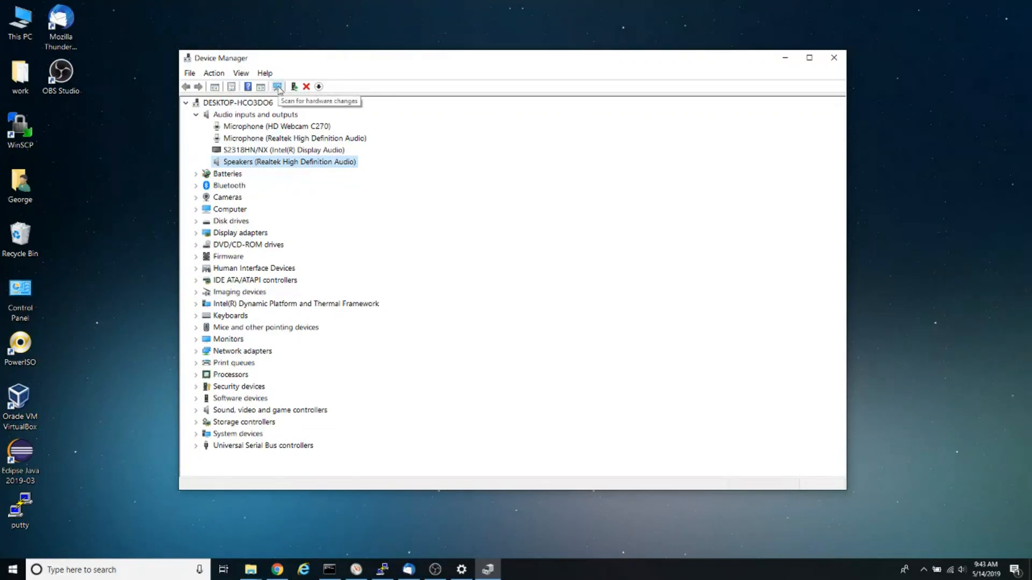
left_click(277, 87)
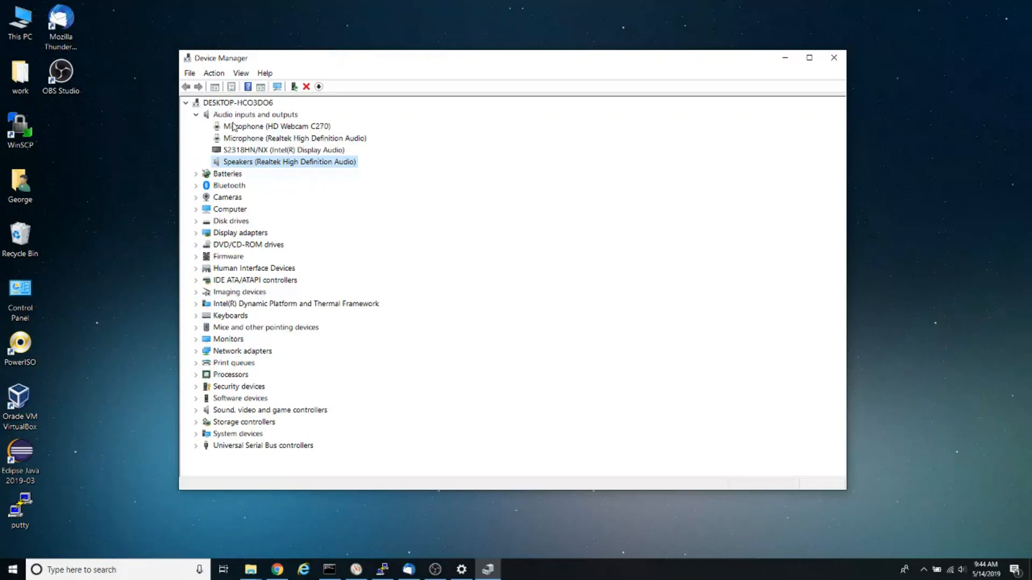
mouse_move(586, 353)
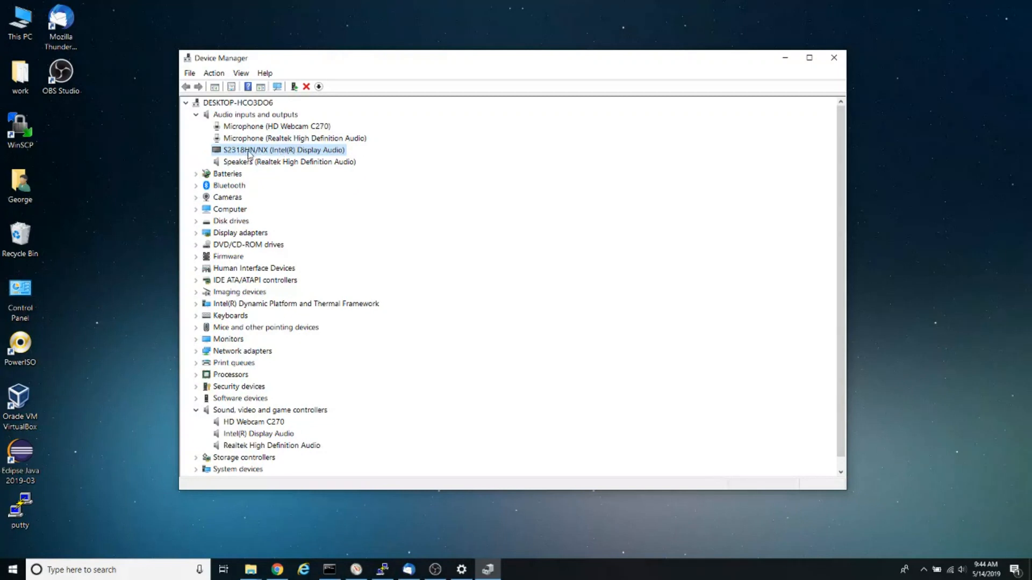
mouse_move(277, 153)
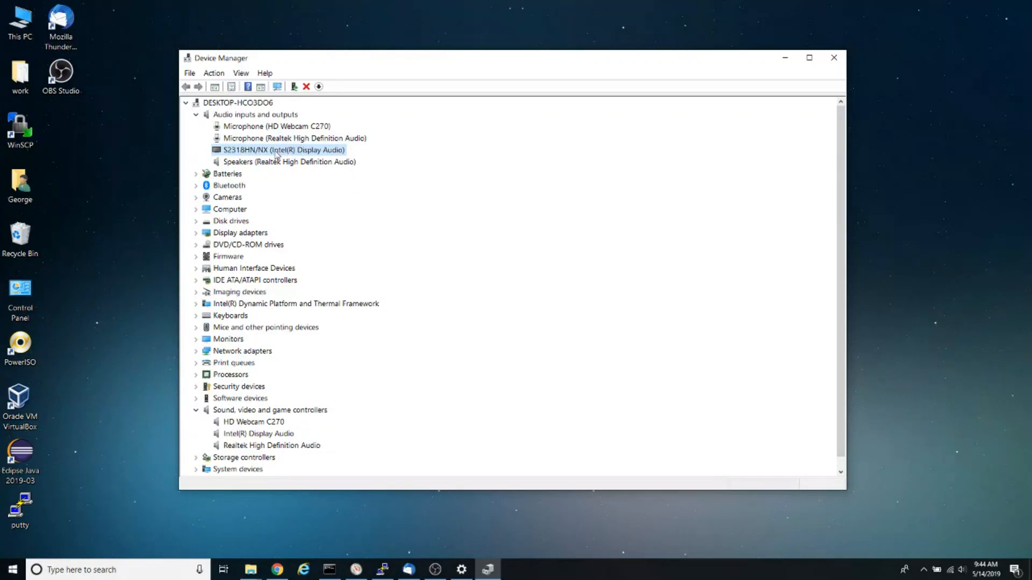
Auto-search drivers for S2318HN/NX display audio; best driver already installed, close wizard.
right_click(282, 150)
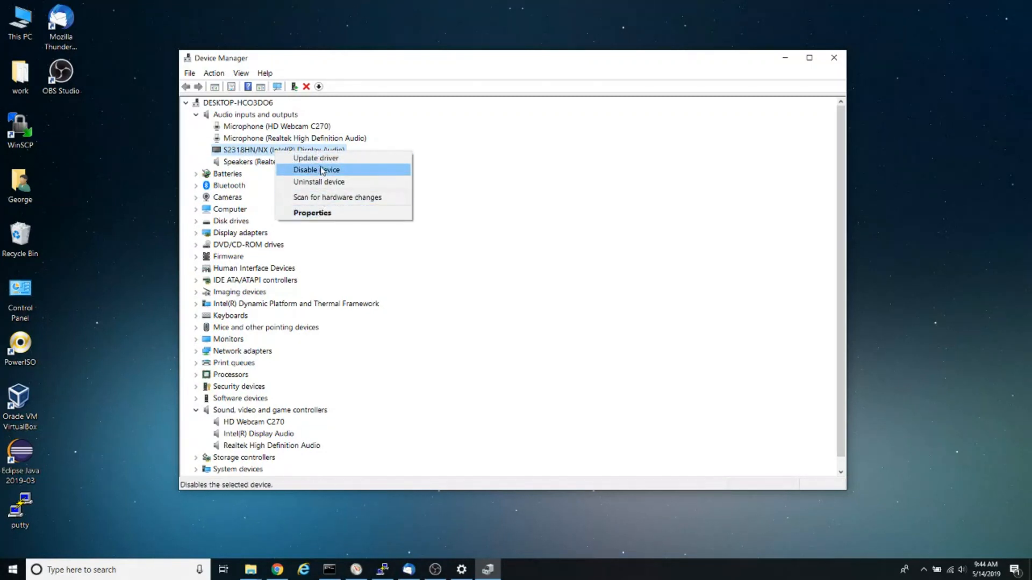
mouse_move(321, 160)
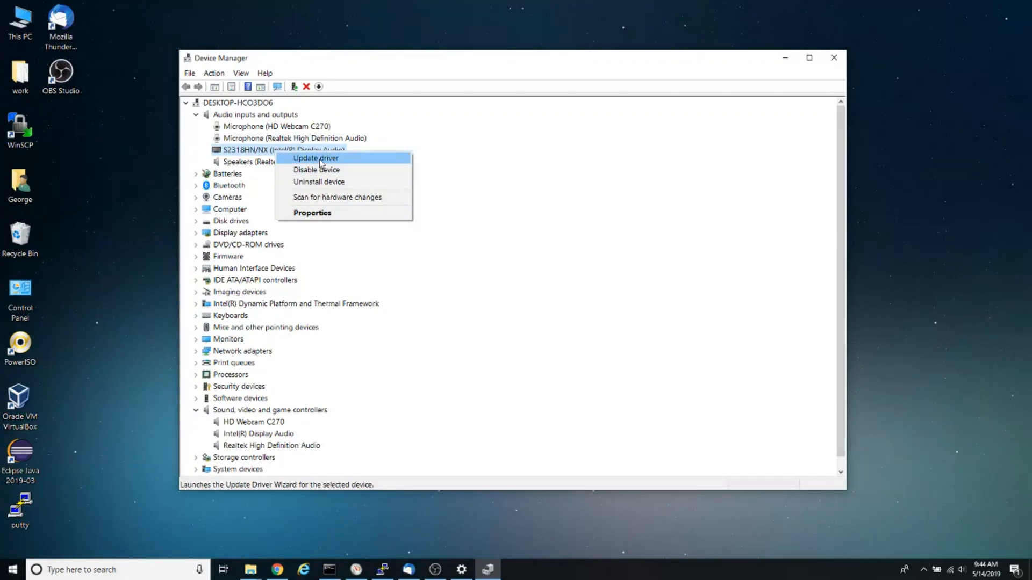
mouse_move(332, 185)
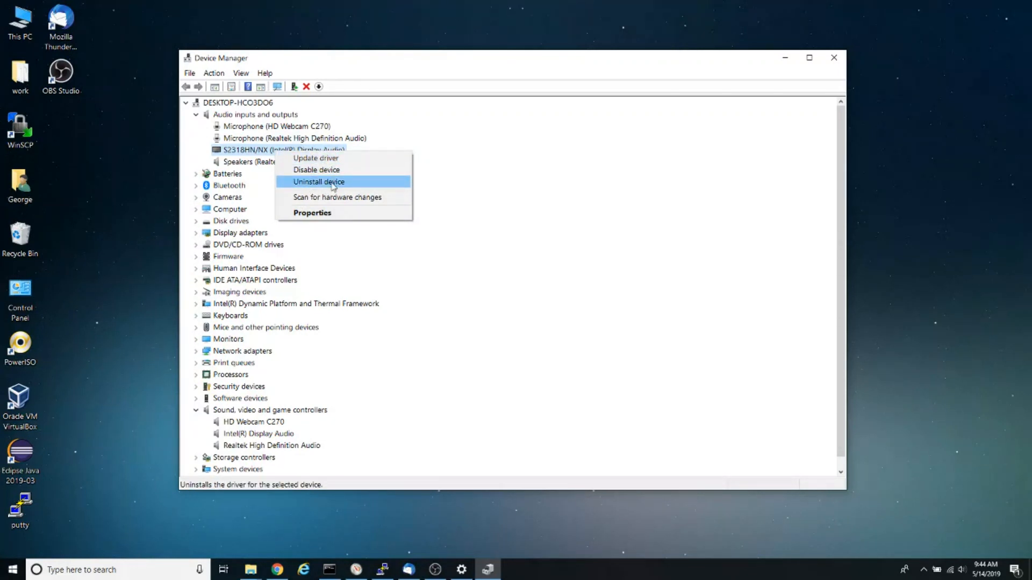
mouse_move(323, 187)
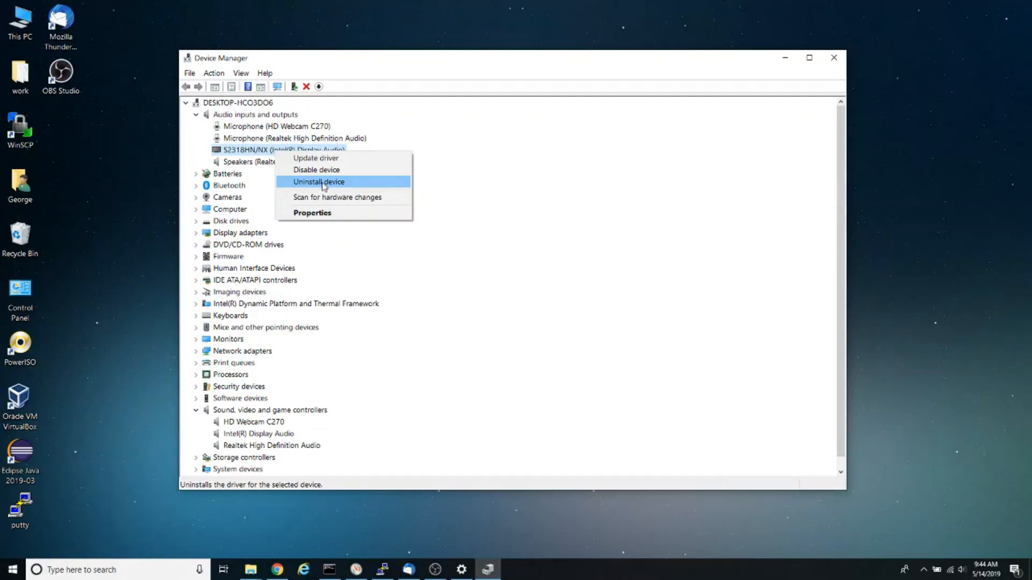
mouse_move(324, 160)
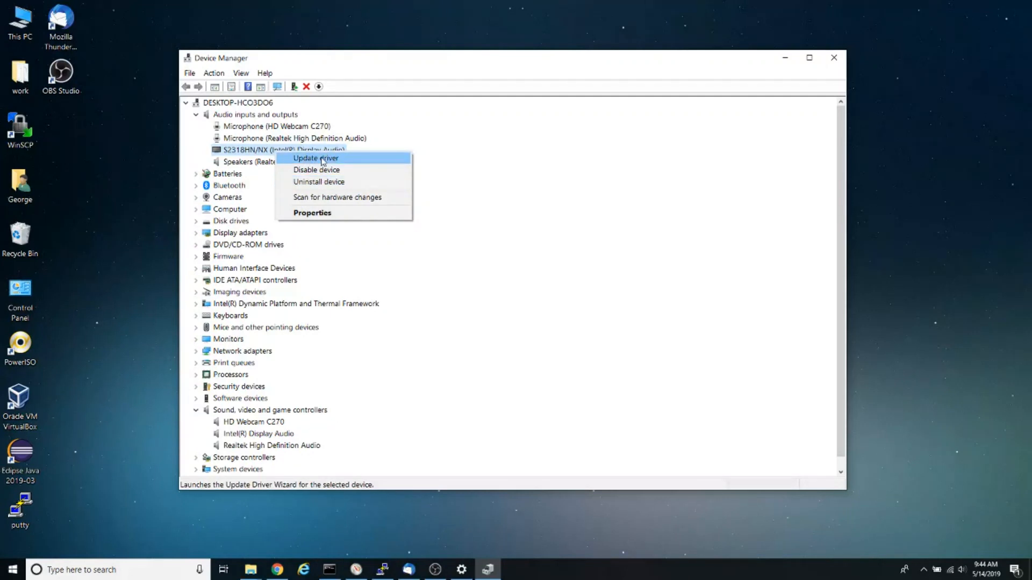
left_click(322, 158)
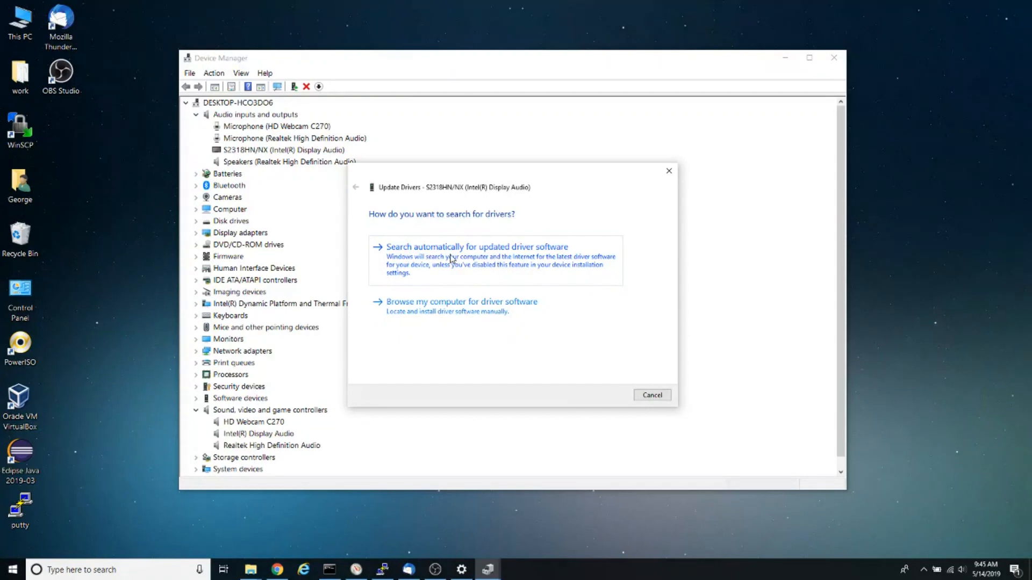
left_click(473, 246)
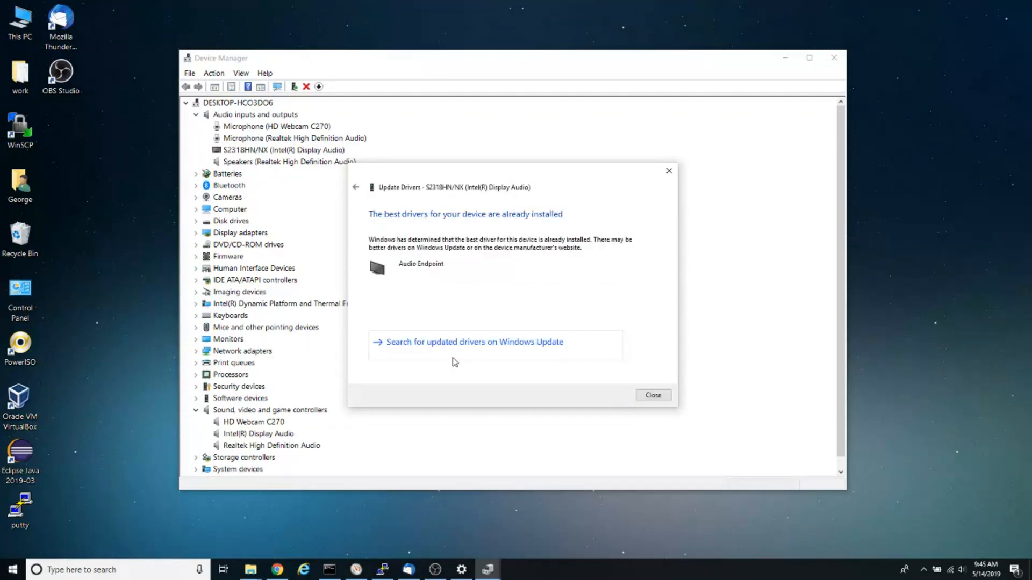
left_click(653, 395)
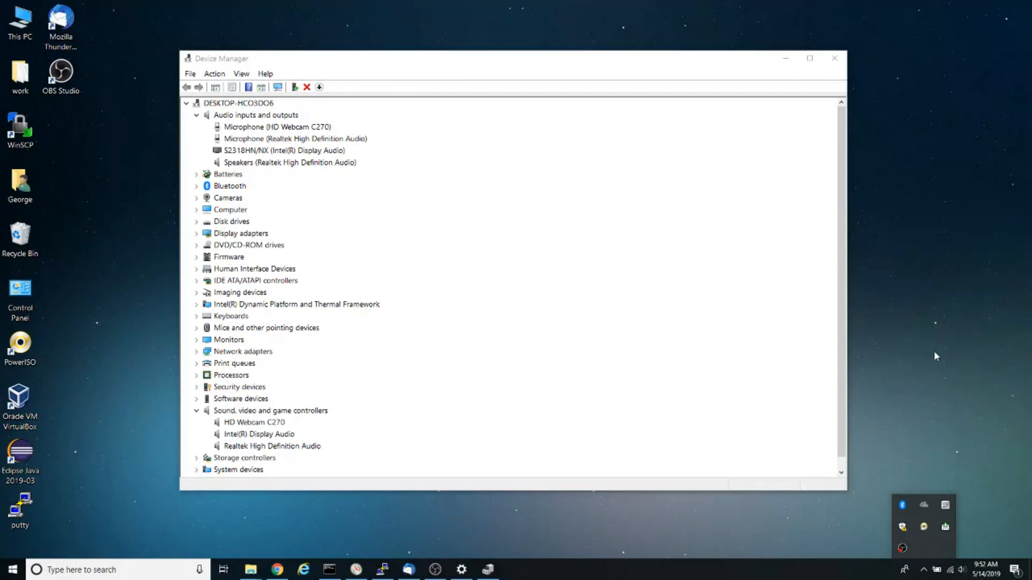
mouse_move(929, 331)
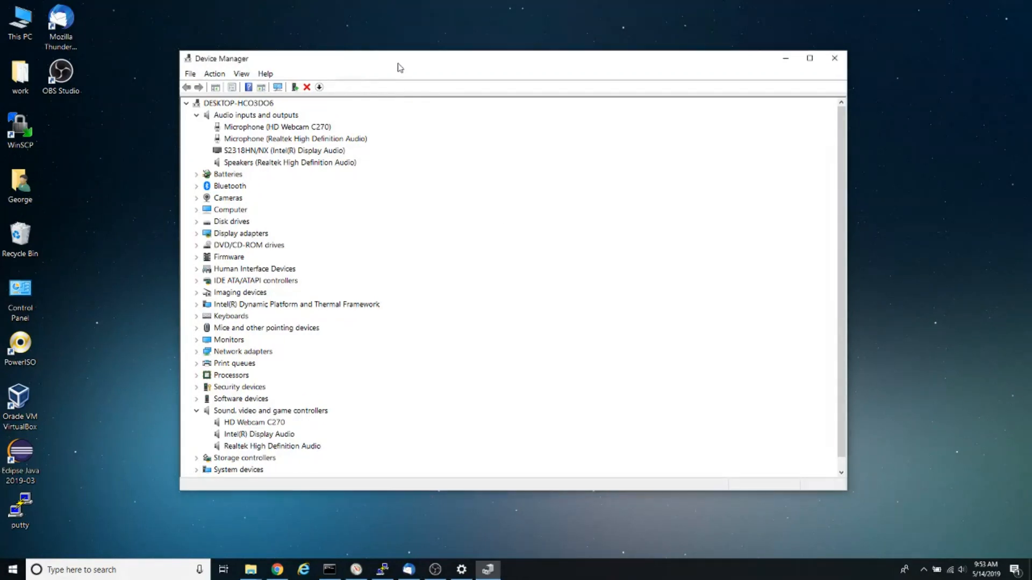
Leave Device Manager and bring Chrome with HP's website to the front.
left_click(282, 150)
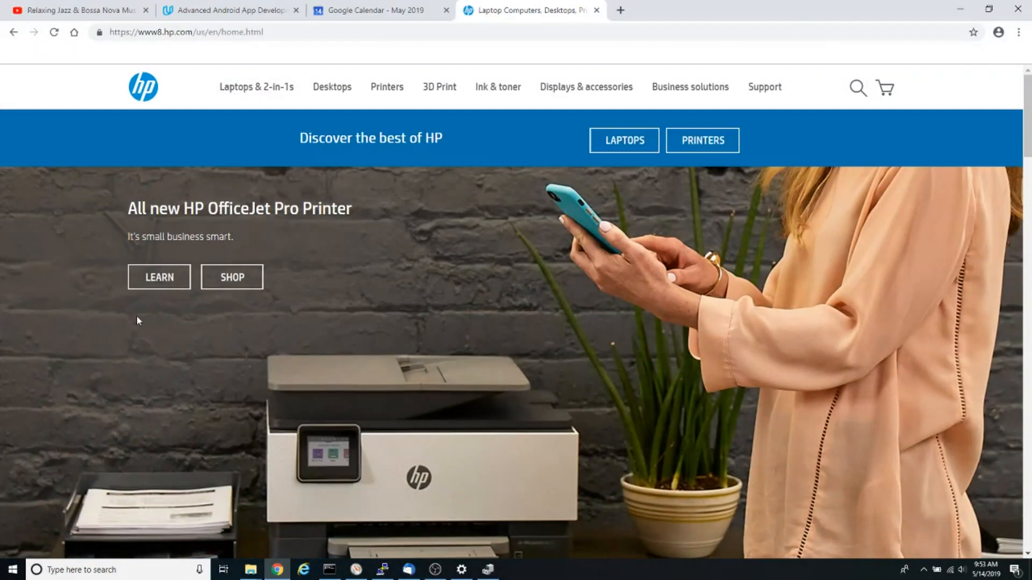
mouse_move(31, 135)
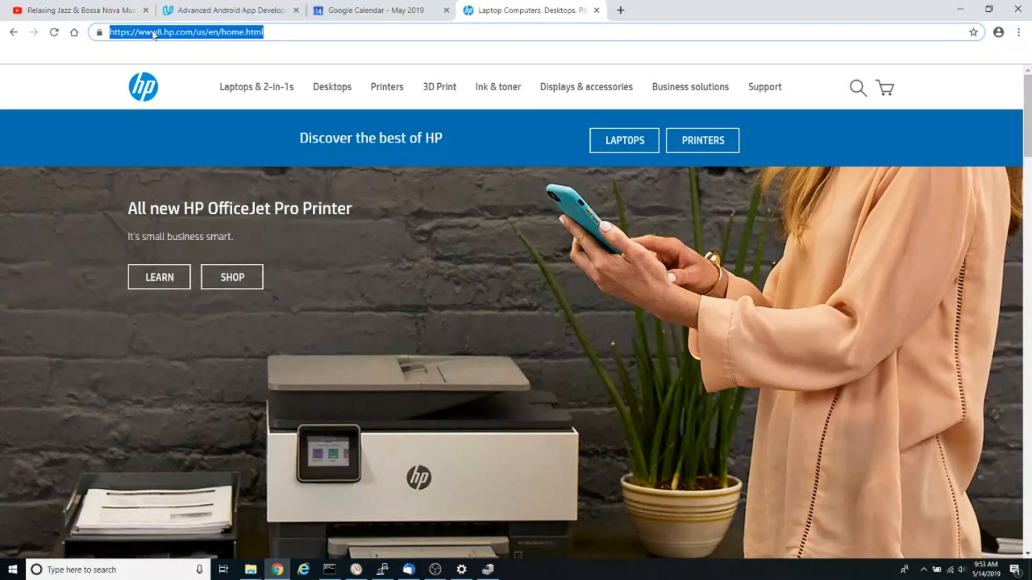
mouse_move(195, 163)
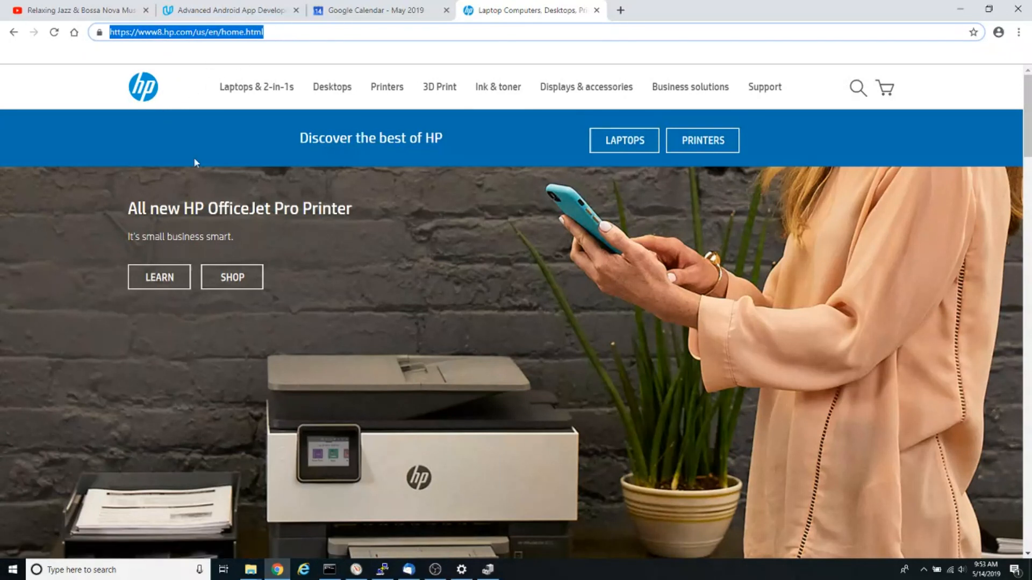
Go from the hp.com home page to Support > Software & drivers.
left_click(765, 87)
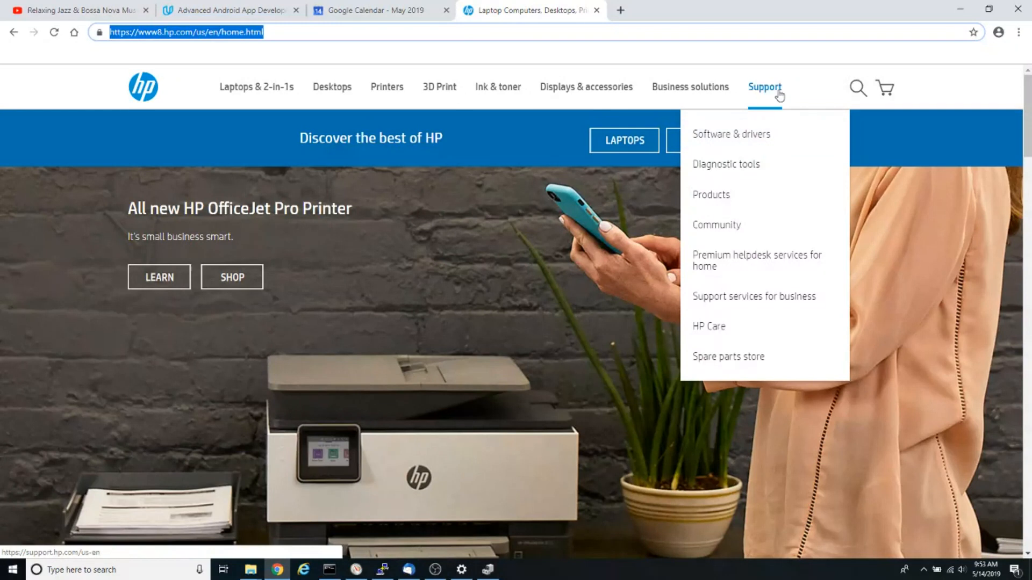
mouse_move(770, 100)
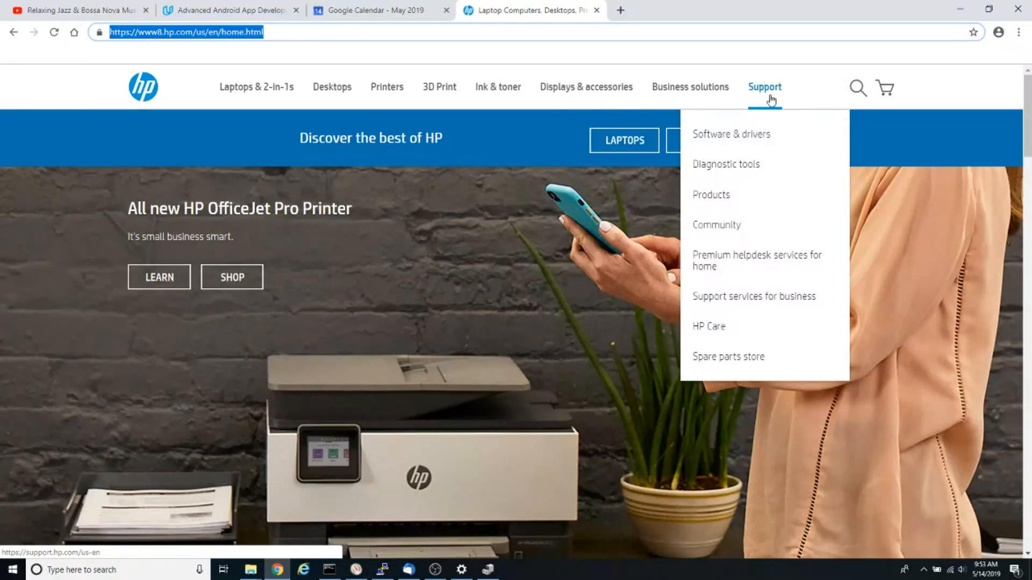
left_click(731, 135)
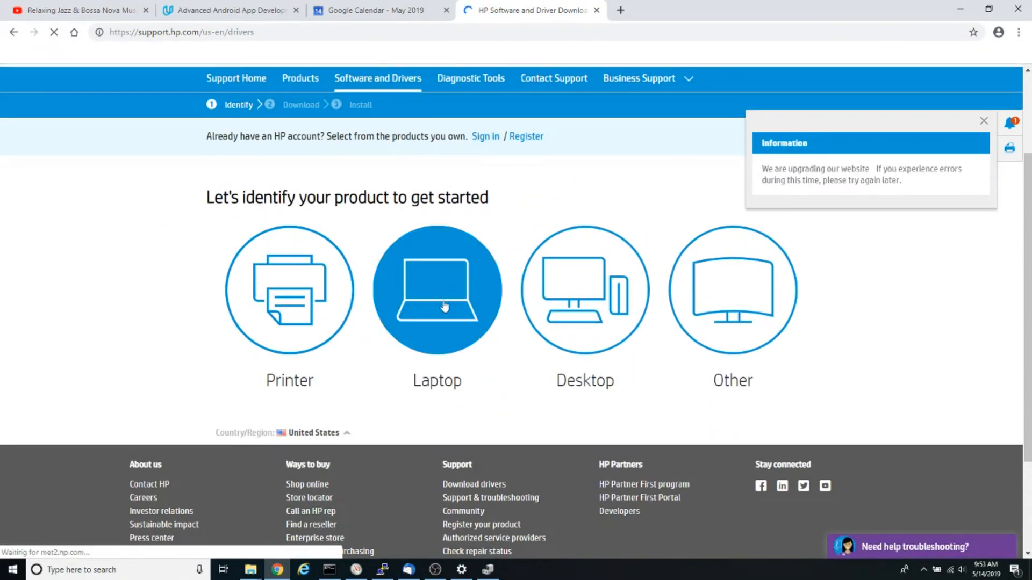
Choose Laptop as the product type and scroll to the Identify your laptop options.
left_click(437, 305)
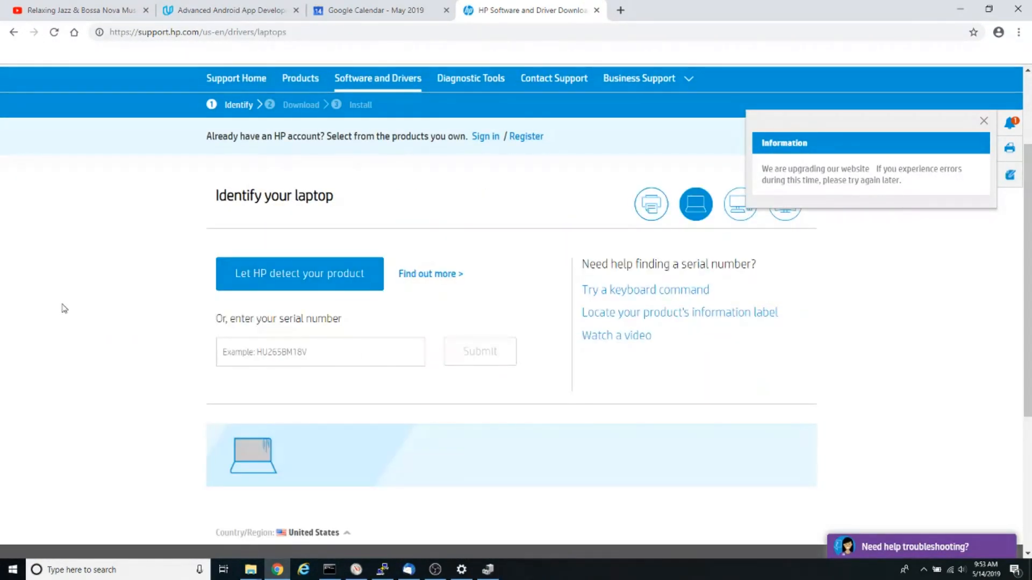
scroll("down", 3)
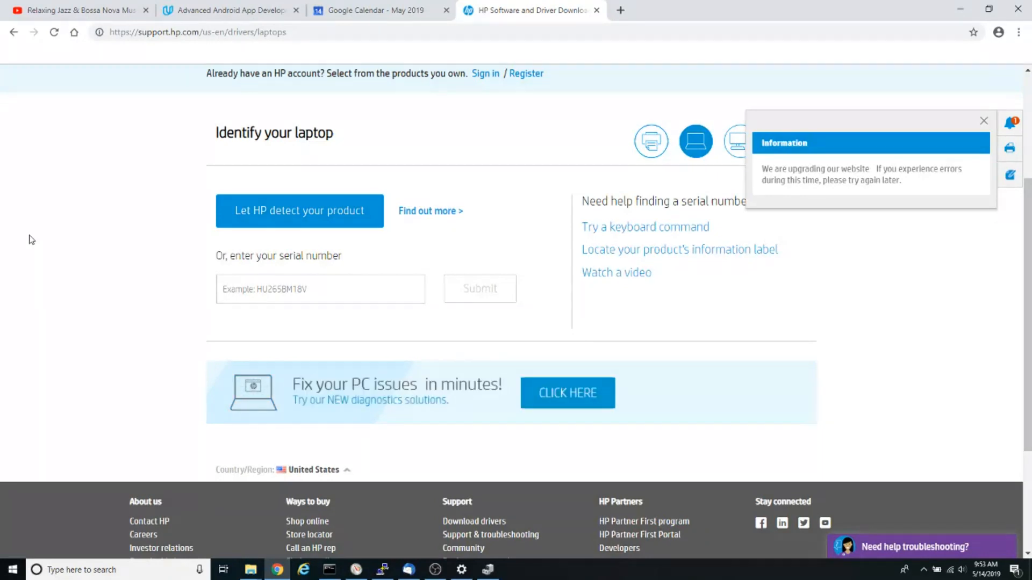
mouse_move(118, 169)
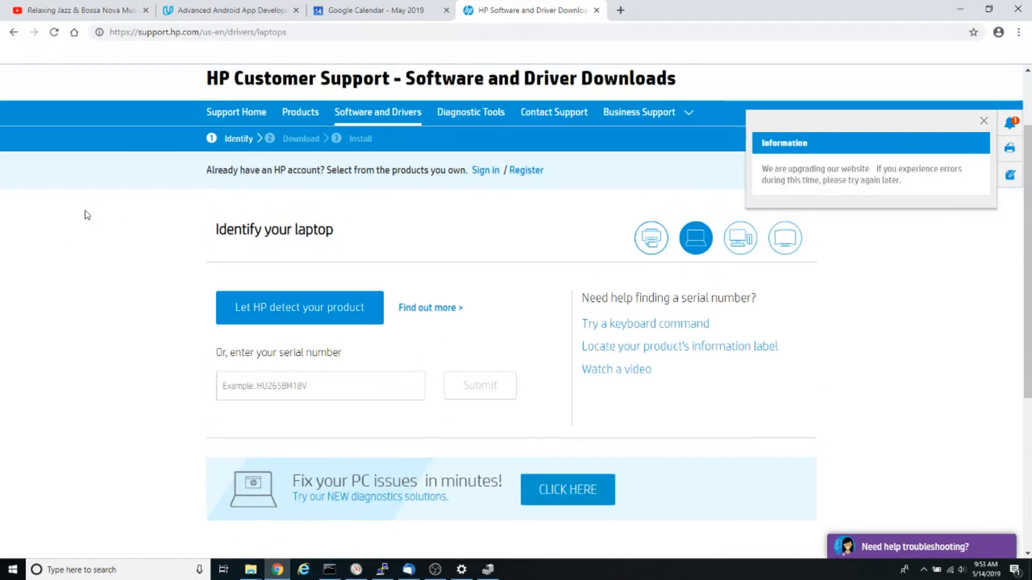
scroll("down", 3)
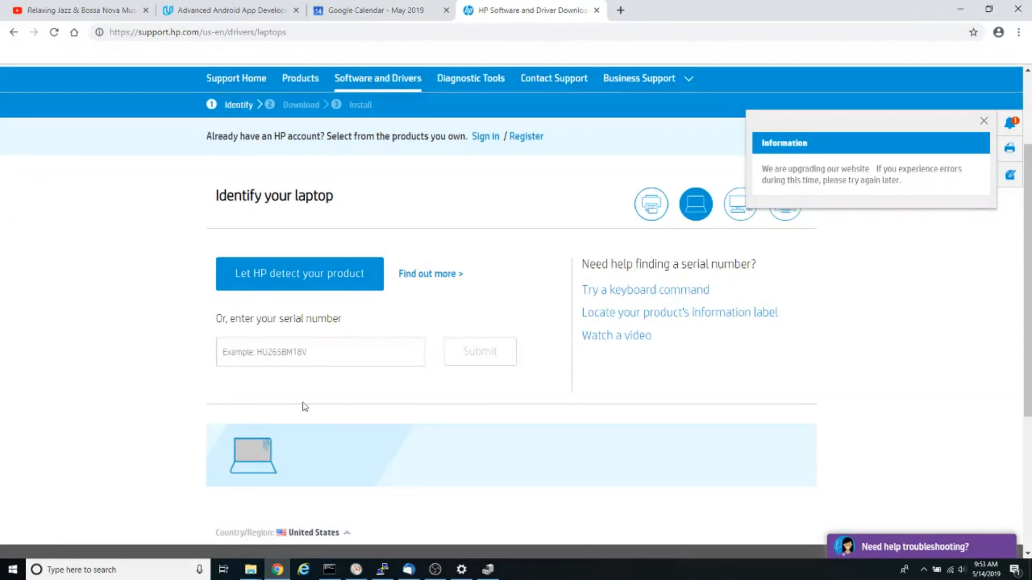
left_click(328, 352)
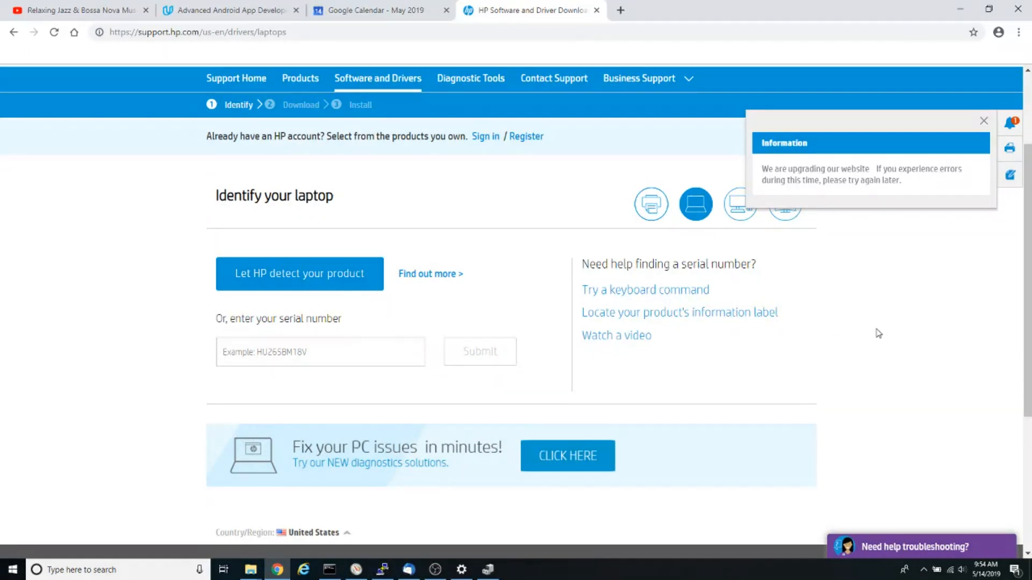
mouse_move(97, 288)
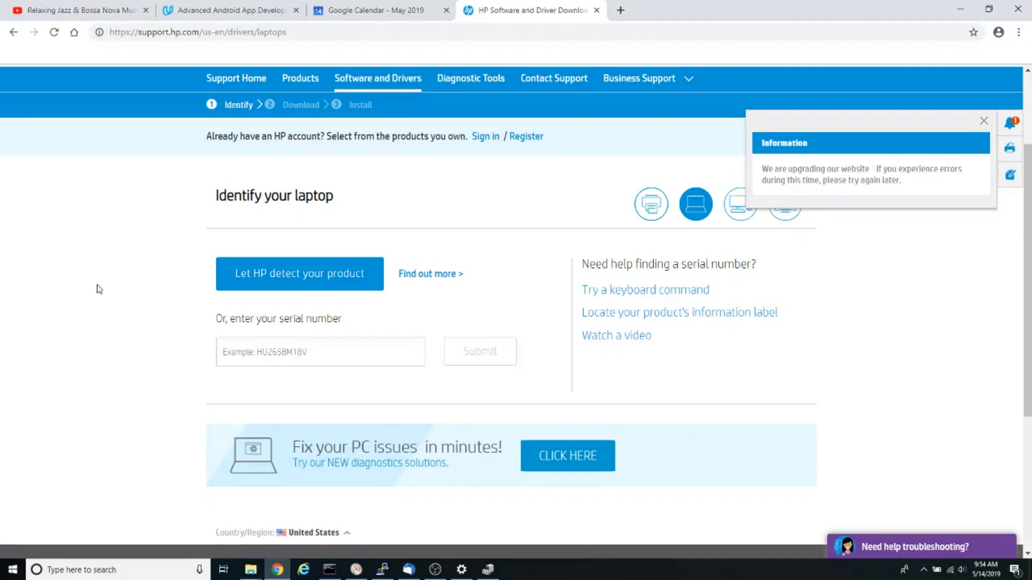